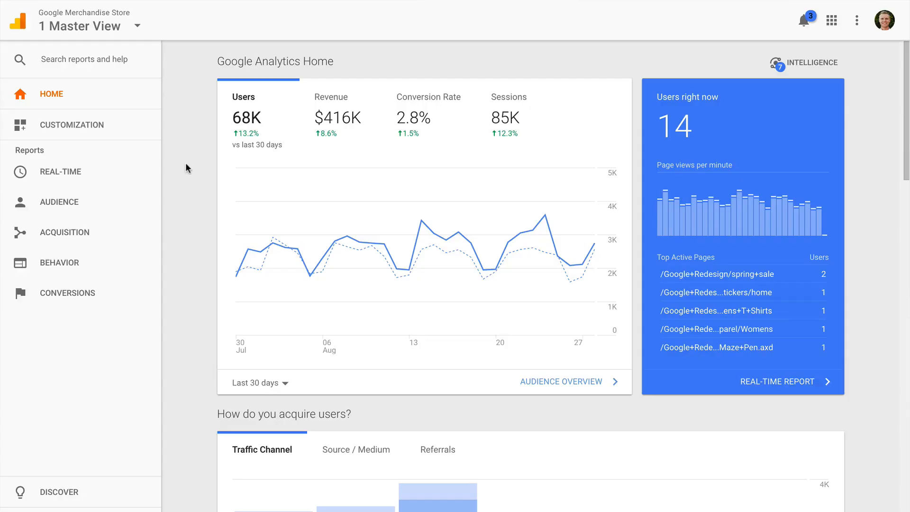
# - Navigate to the Model Comparison Tool under Conversions > Attribution
pyautogui.click(67, 293)
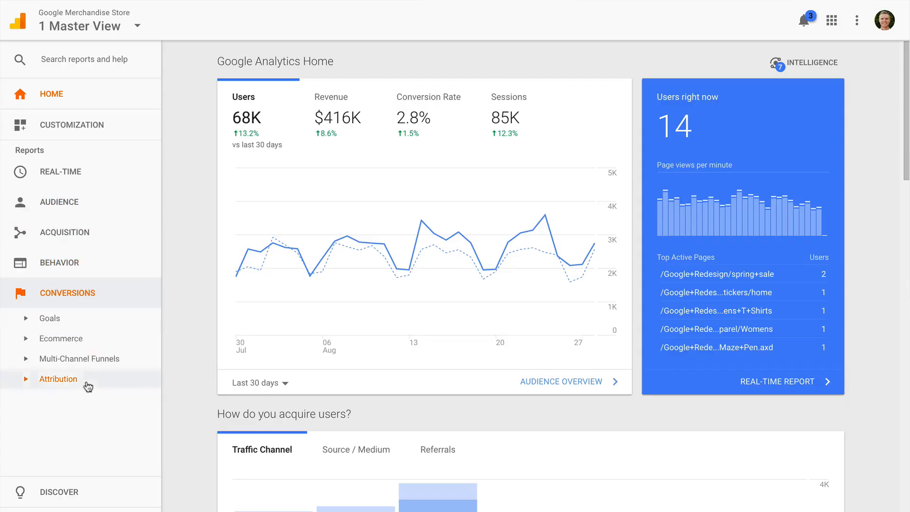
pyautogui.click(58, 378)
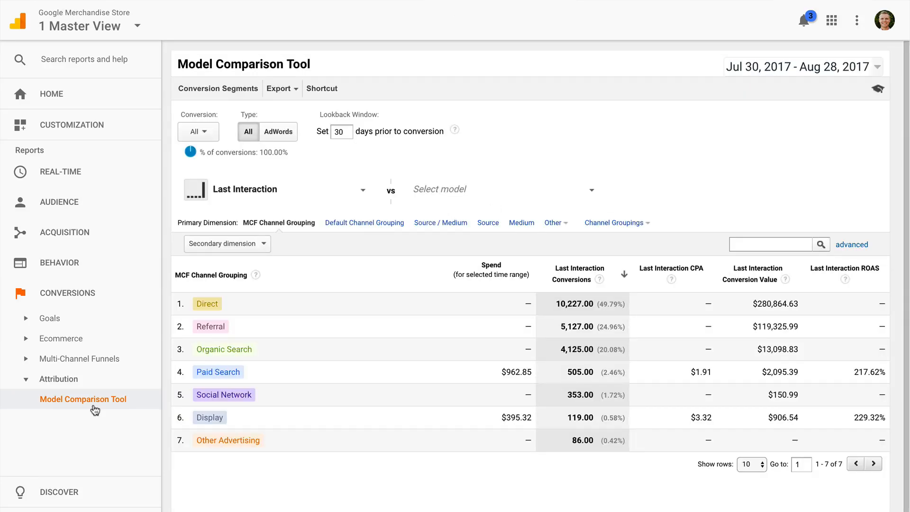
pyautogui.moveTo(284, 200)
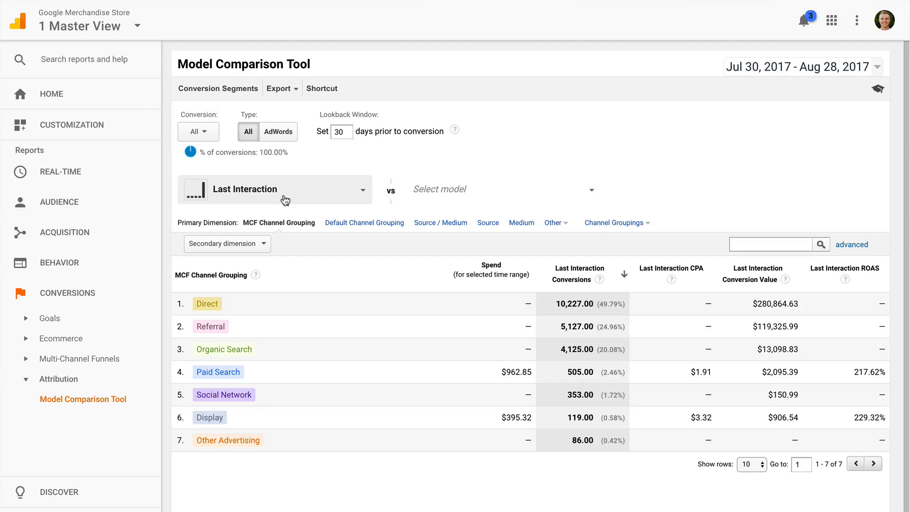
# - Set the first attribution model to Last Non-Direct Click
pyautogui.click(274, 189)
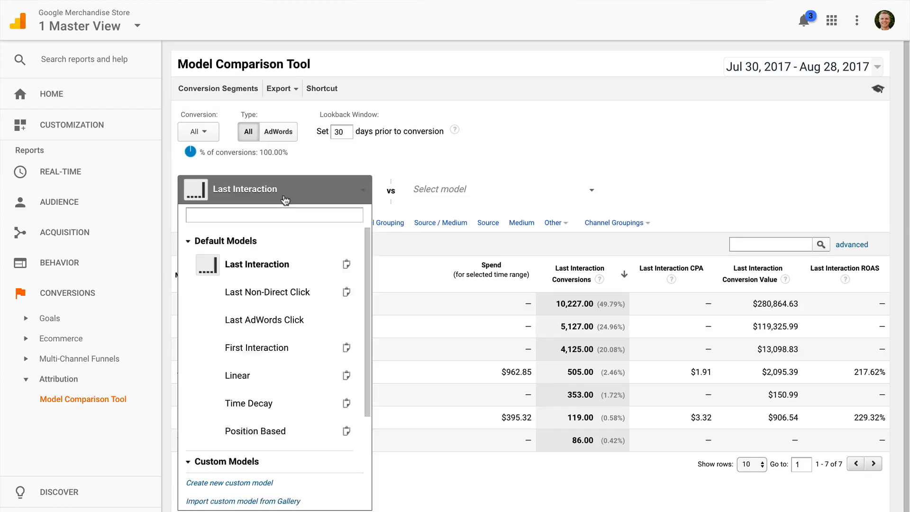
pyautogui.click(267, 292)
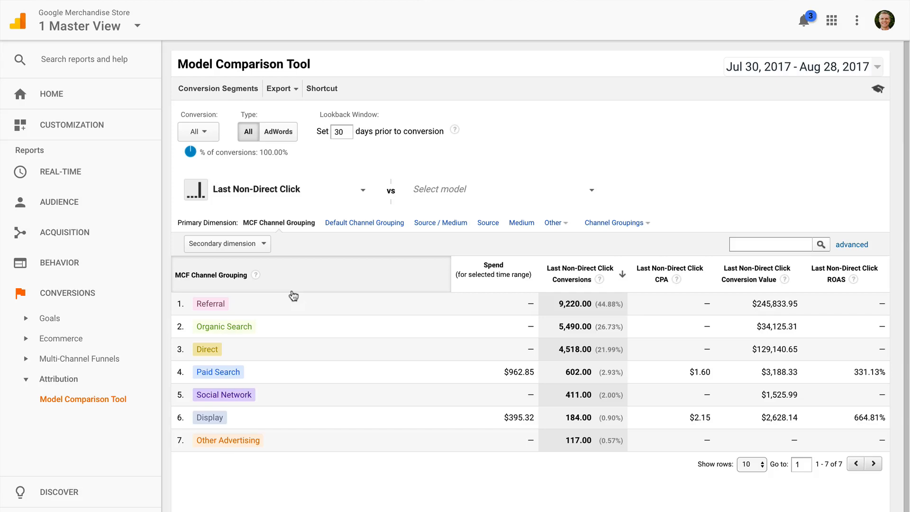
pyautogui.moveTo(387, 239)
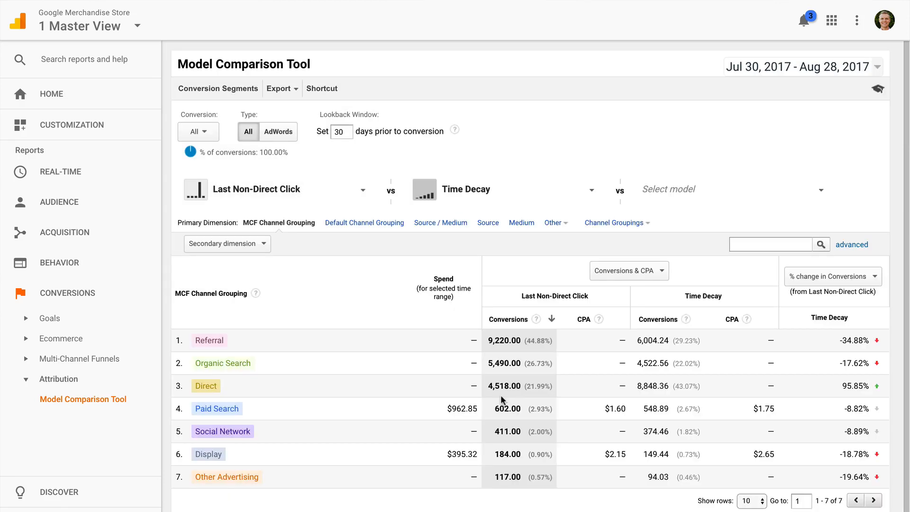
pyautogui.moveTo(858, 342)
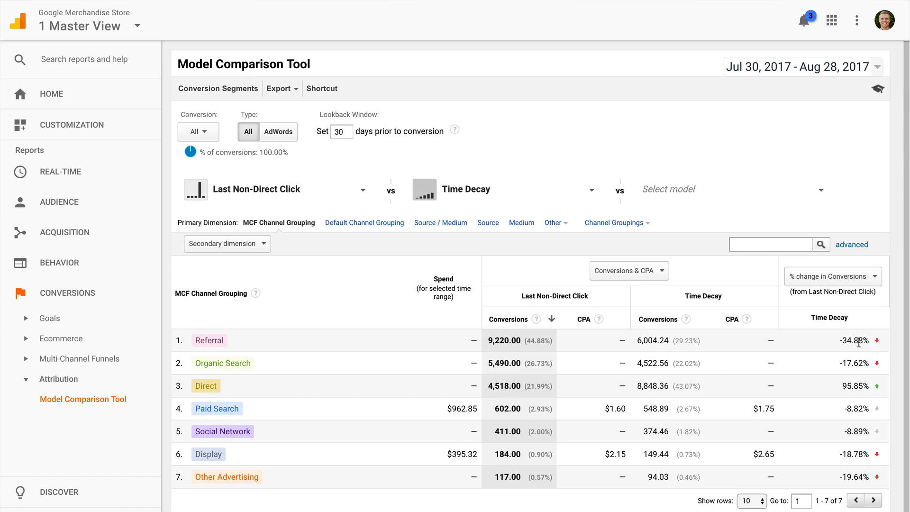
pyautogui.moveTo(882, 388)
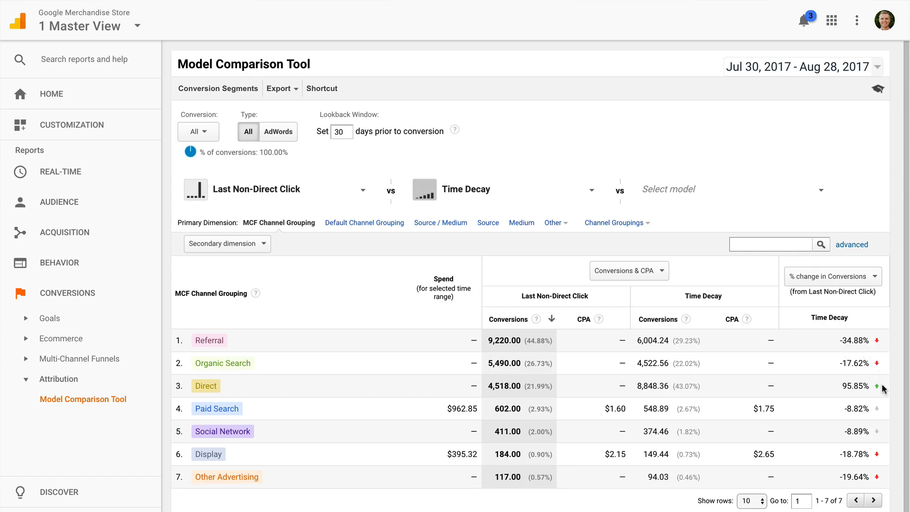
pyautogui.moveTo(883, 418)
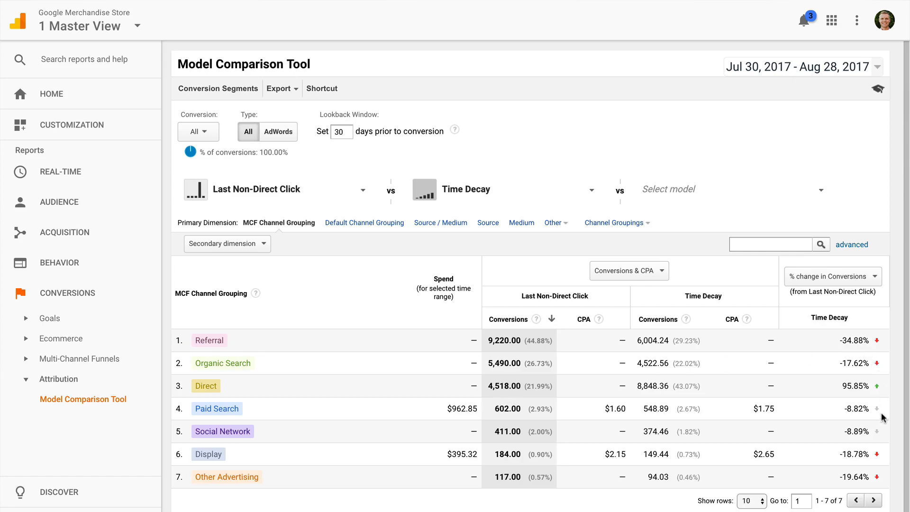
pyautogui.moveTo(881, 456)
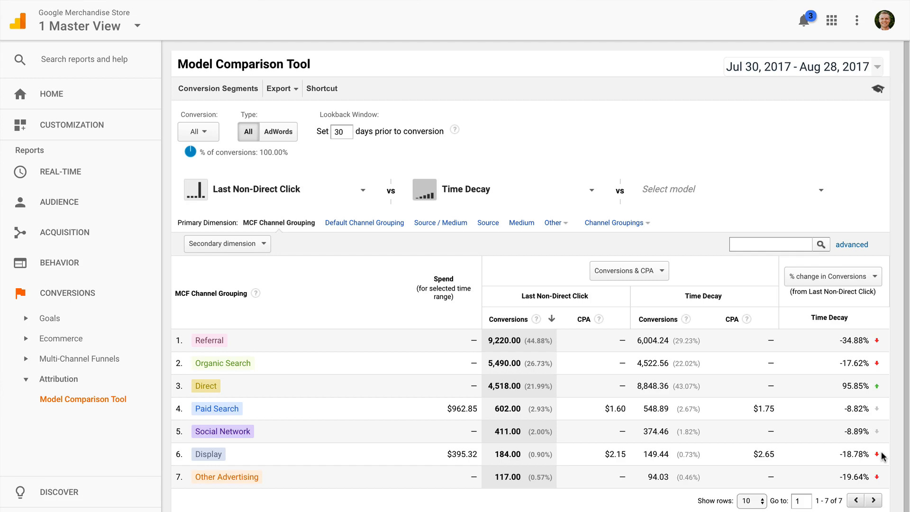
pyautogui.moveTo(882, 457)
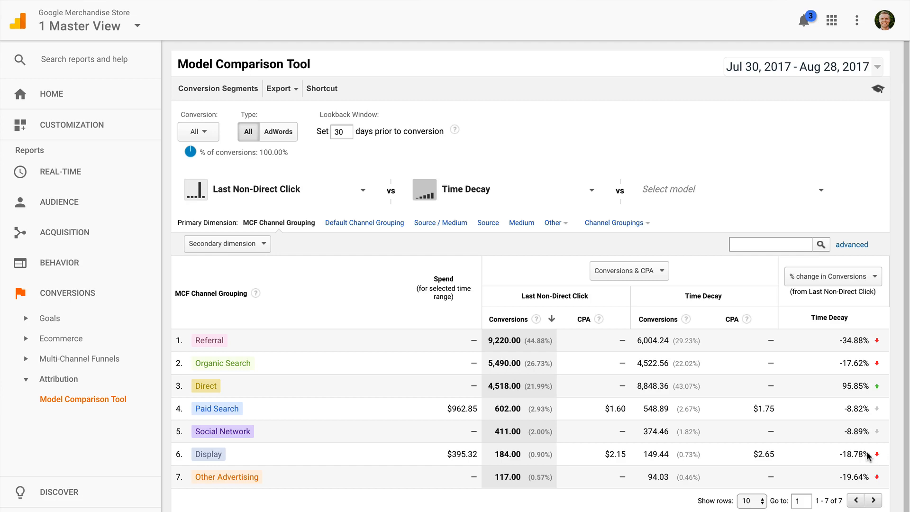
pyautogui.moveTo(80, 358)
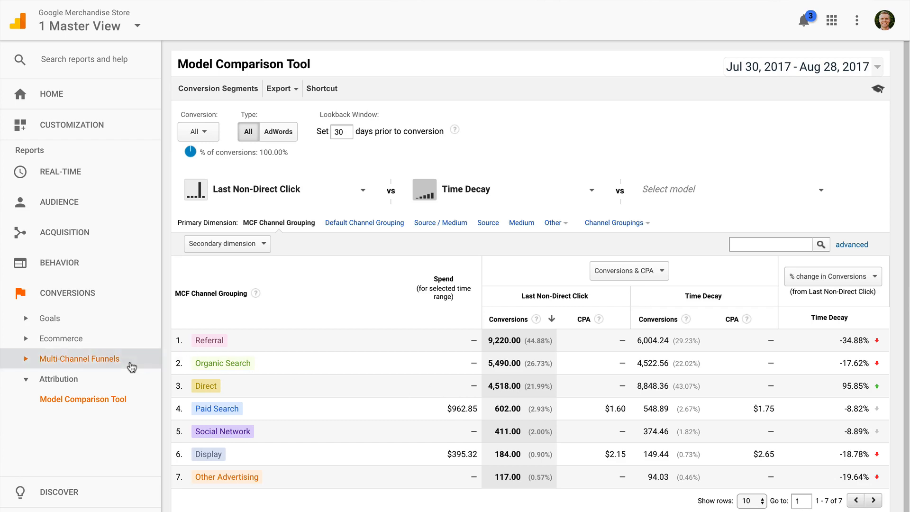
# - Show the Top Conversion Paths report under Multi-Channel Funnels and its paths table
pyautogui.click(79, 358)
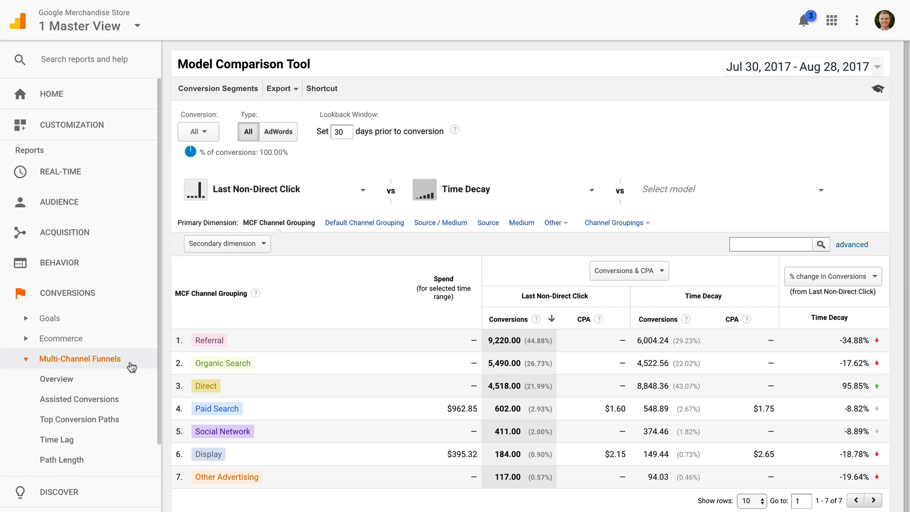
pyautogui.click(80, 419)
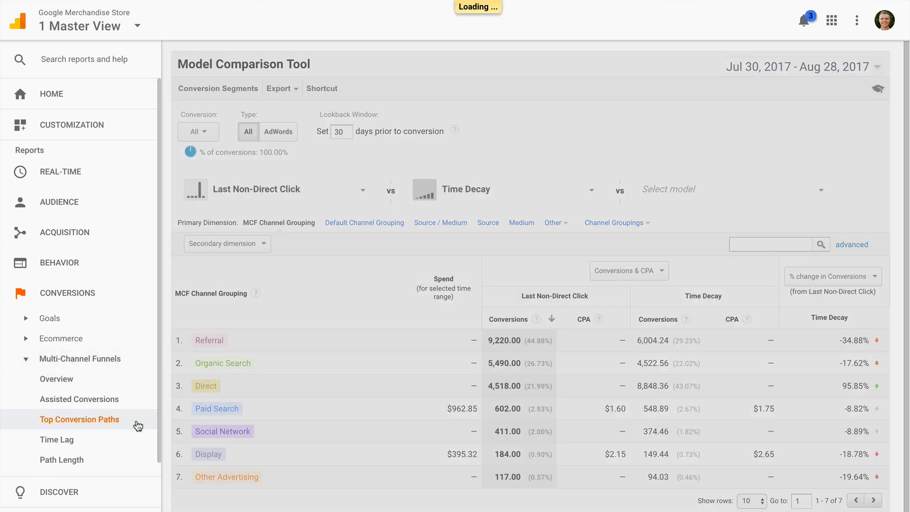
pyautogui.click(80, 419)
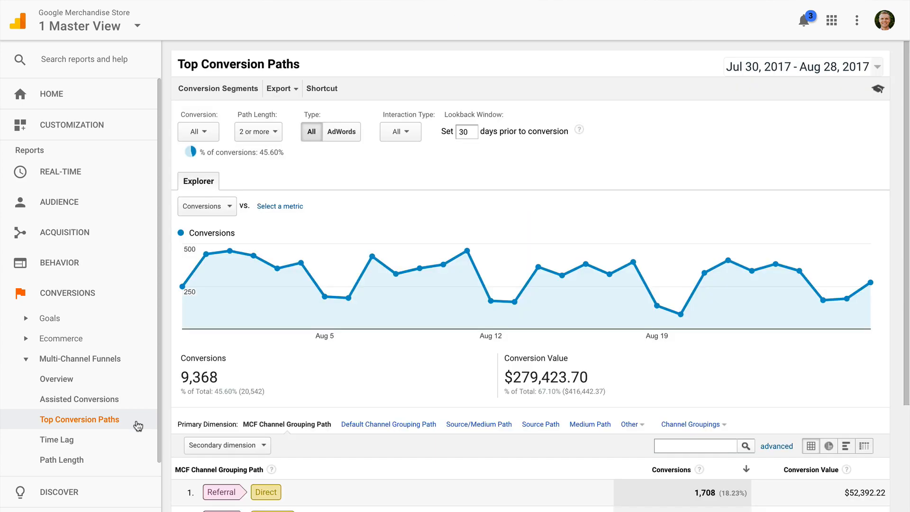
pyautogui.scroll(-3)
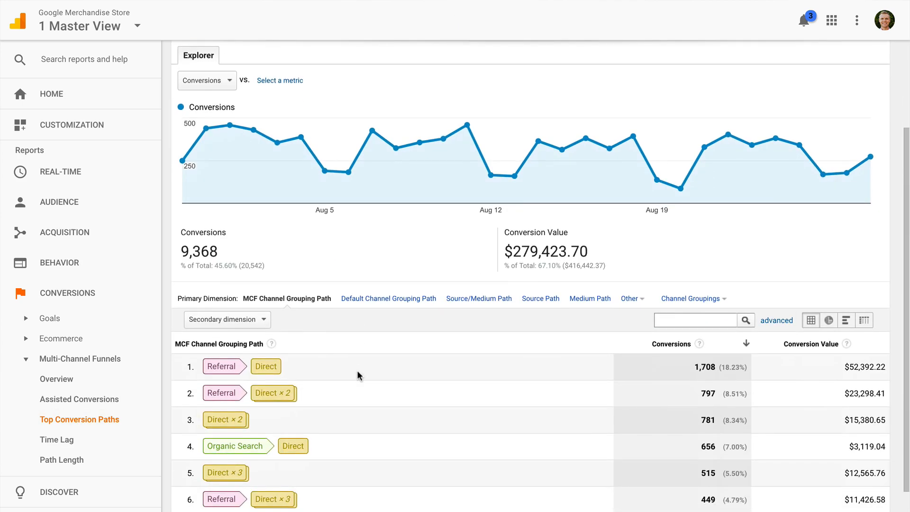
pyautogui.scroll(-3)
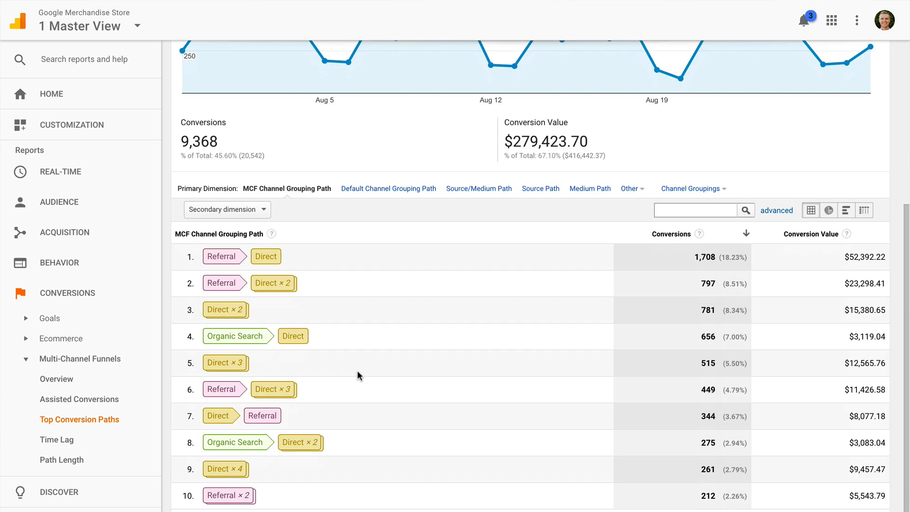